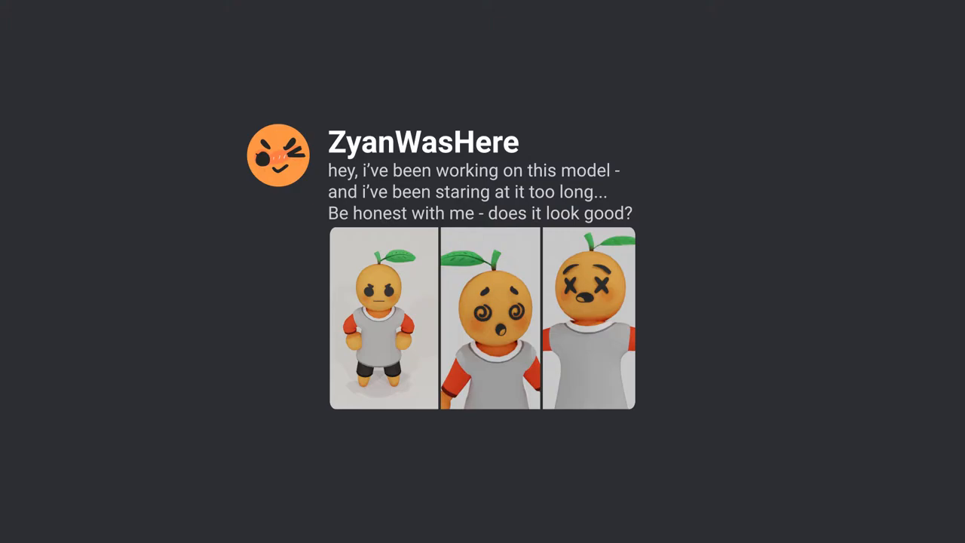
Scroll down the Download Unity page to the Windows download and other versions.
scroll(down, 3)
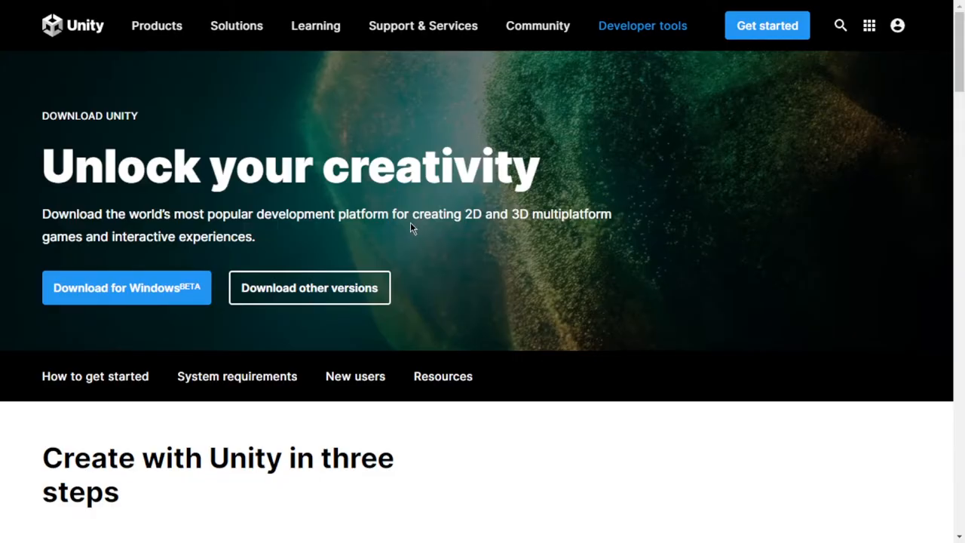
mouse_move(509, 259)
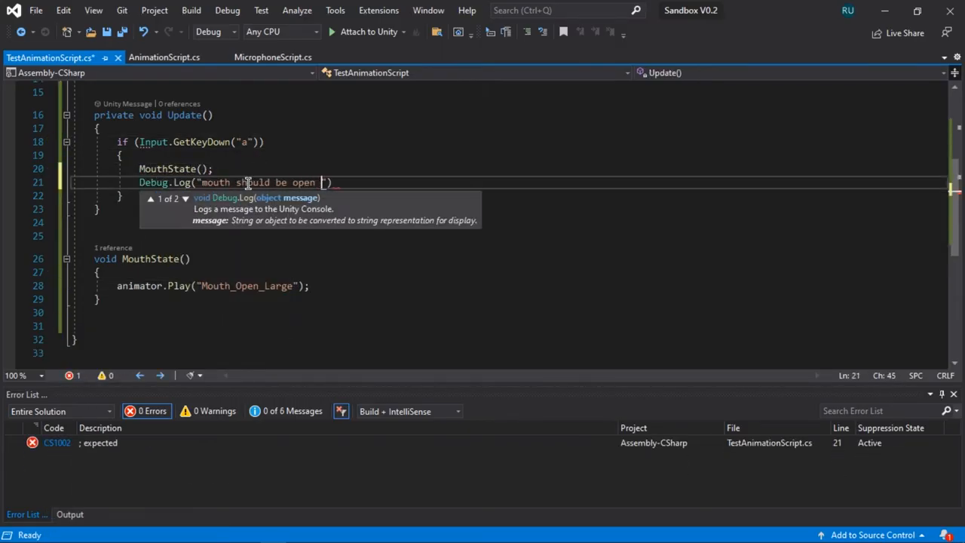
Switch to MicrophoneScript.cs and scroll through MicVolume, which converts mic samples into MicData.
click(160, 57)
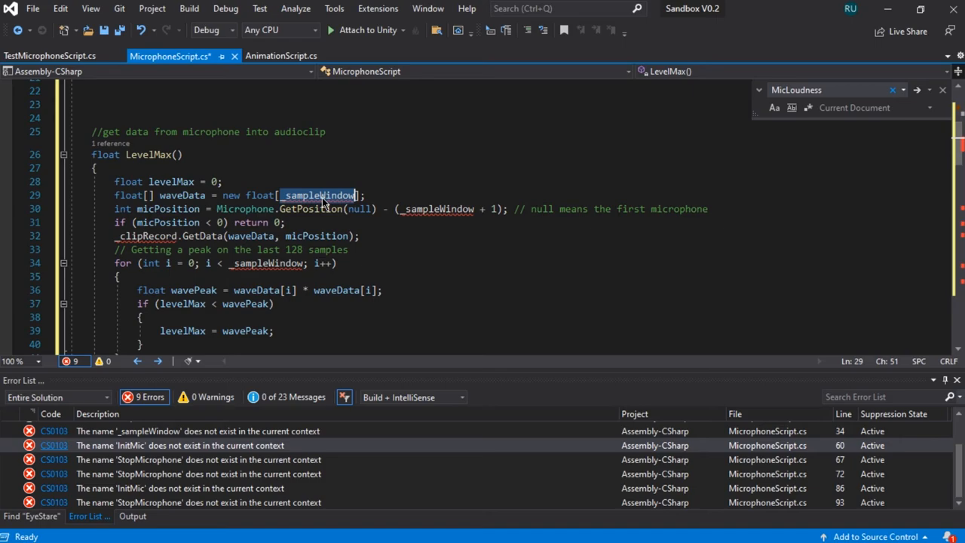
scroll(down, 3)
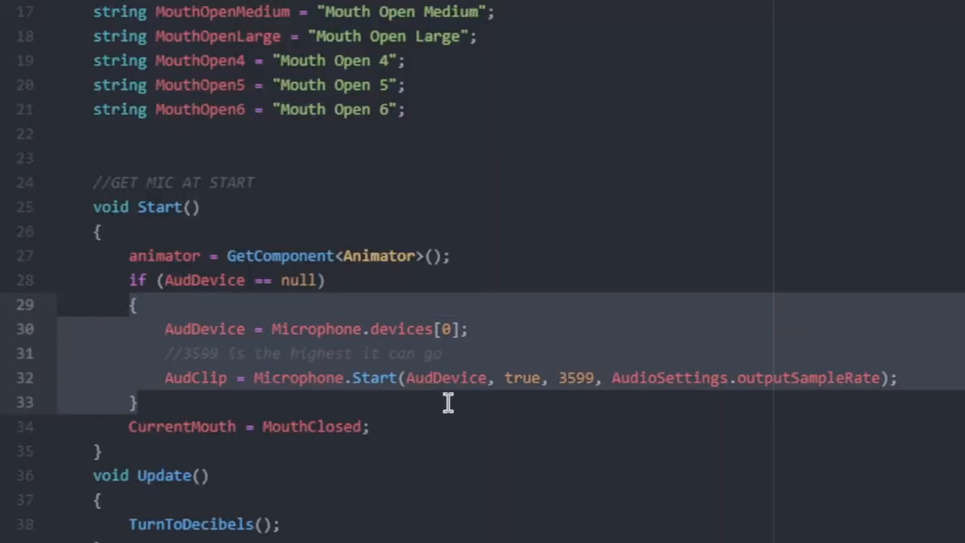
scroll(down, 3)
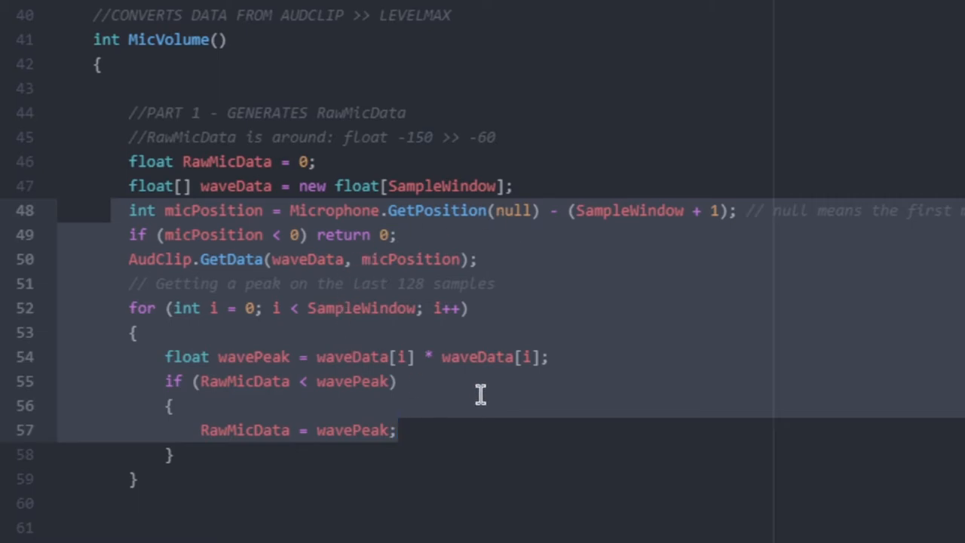
scroll(down, 3)
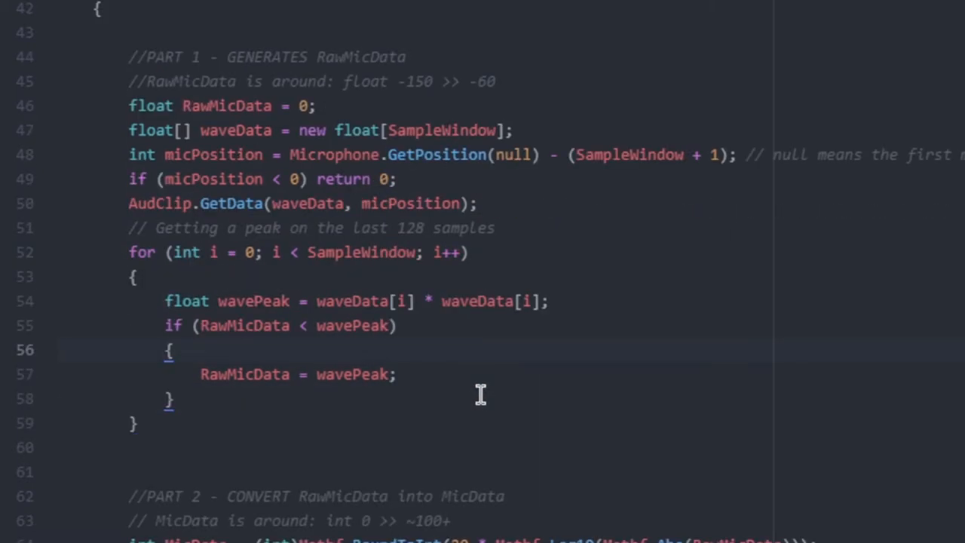
scroll(down, 3)
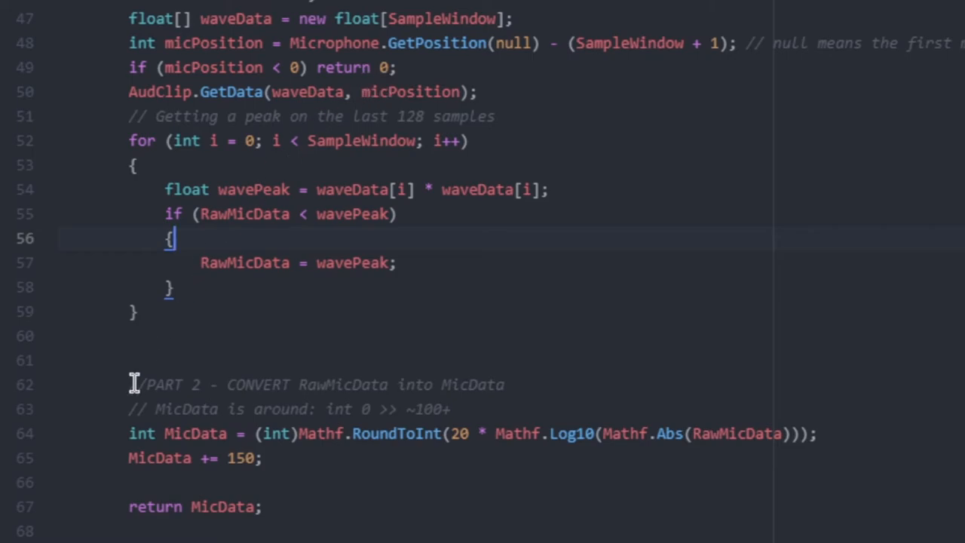
click(264, 458)
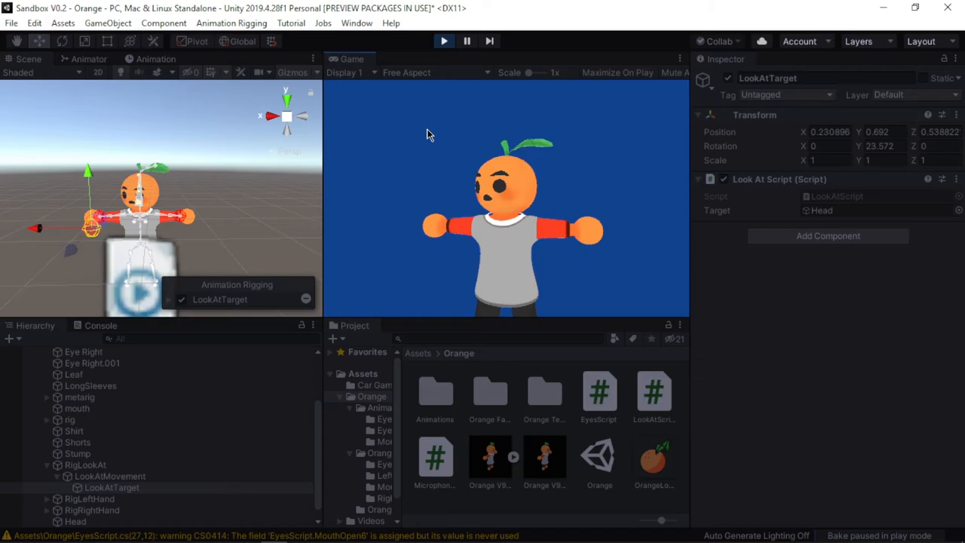
mouse_move(30, 228)
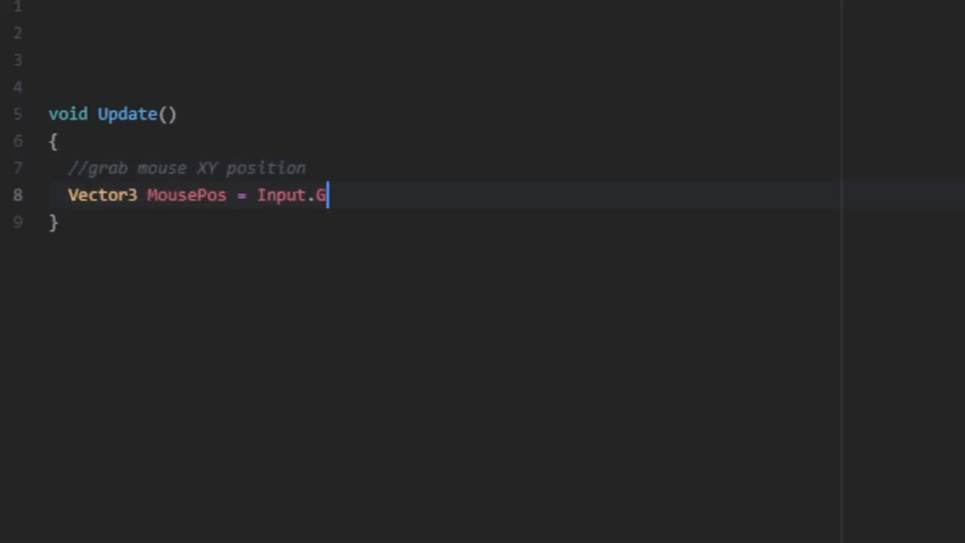
Read Input.mousePosition and set transform.position to new Vector3(MousePos.x, MousePos.y, .6f).
text(ousePosition;)
text(transform.po)
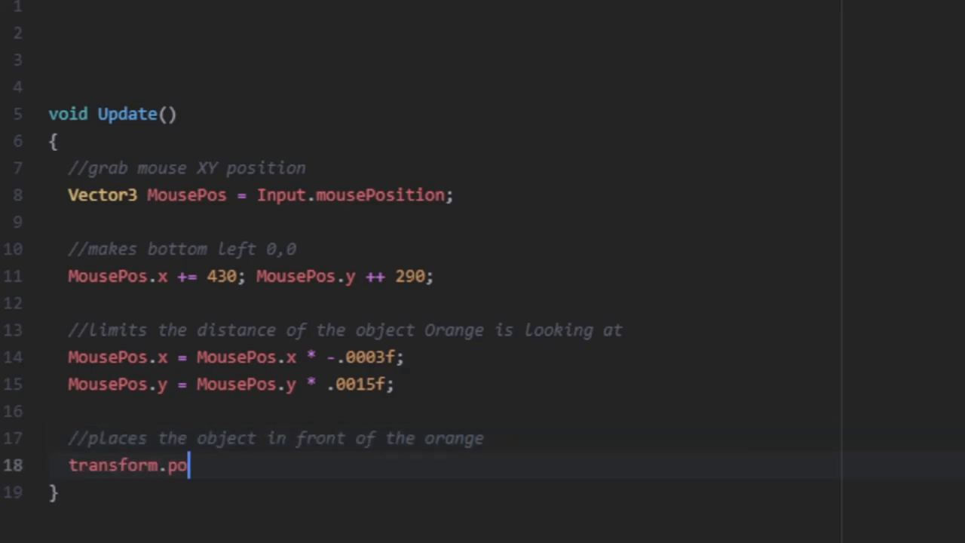
text(sition = new Vector3 (MousePos.x, MousePos.y, .6f);)
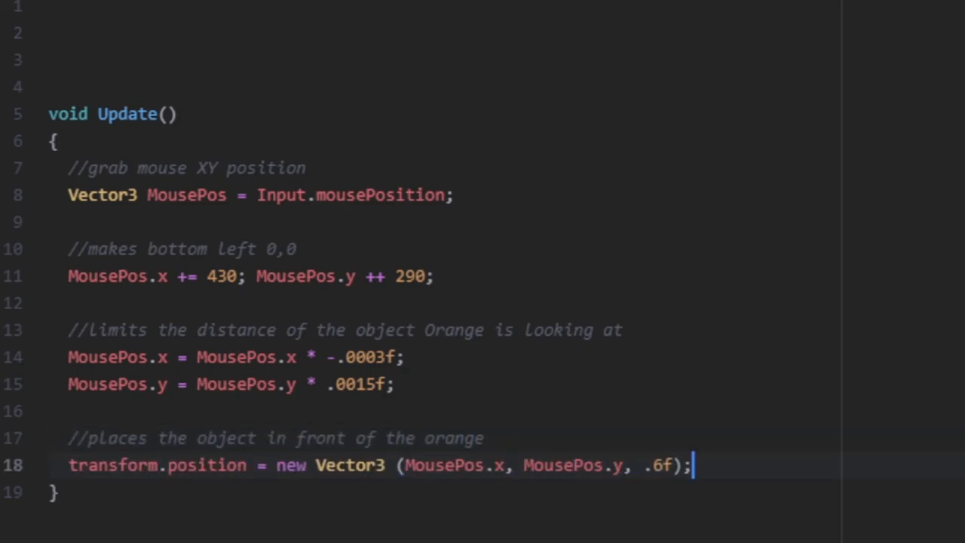